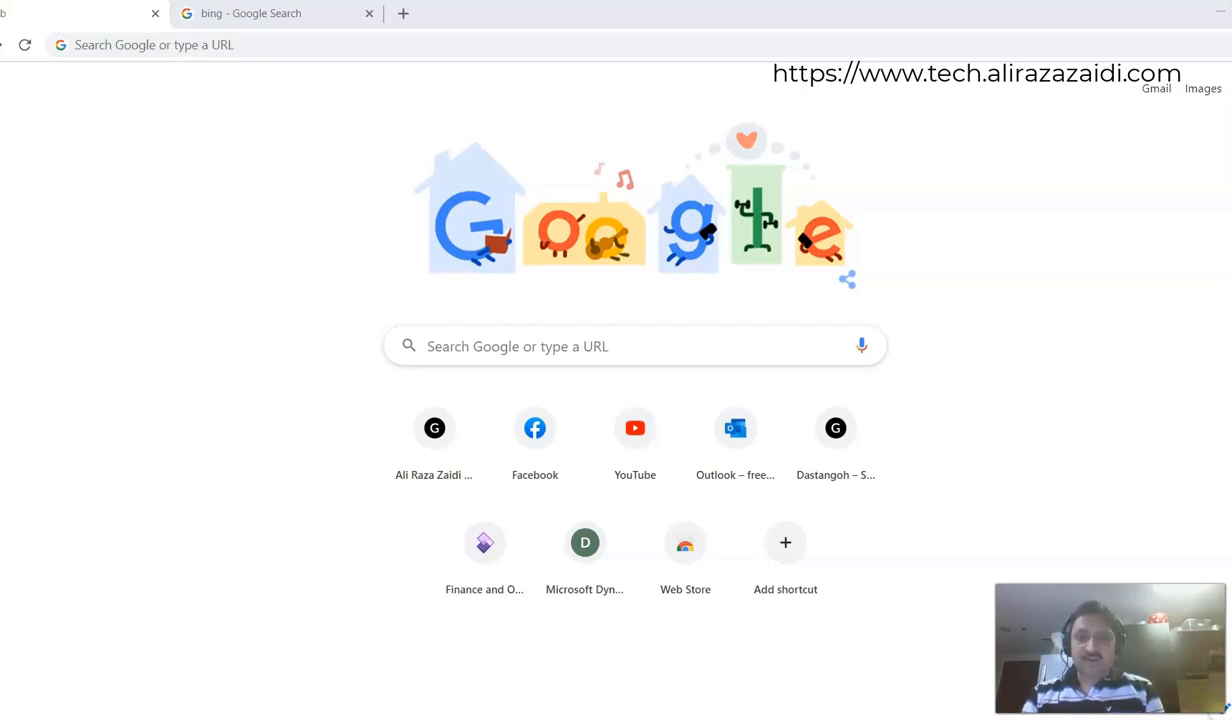
mouse_move(340, 296)
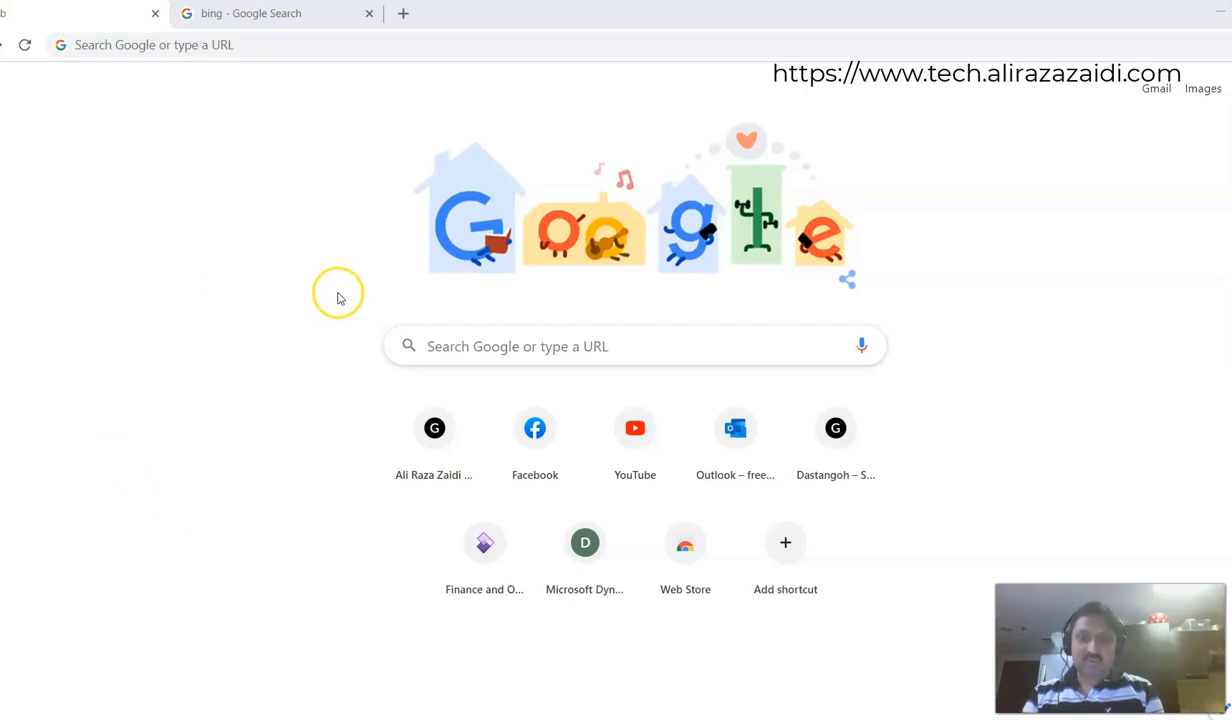
mouse_move(338, 292)
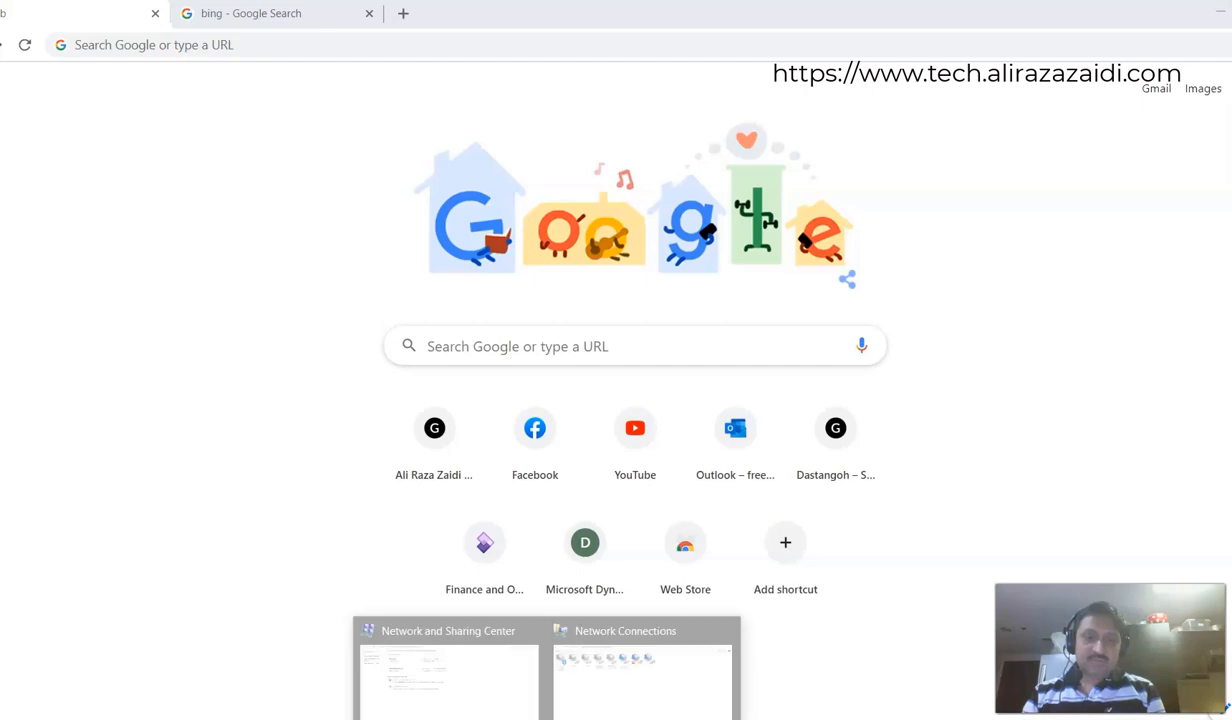
Reach the Network Connections adapter list through Network and Sharing Center
left_click(642, 670)
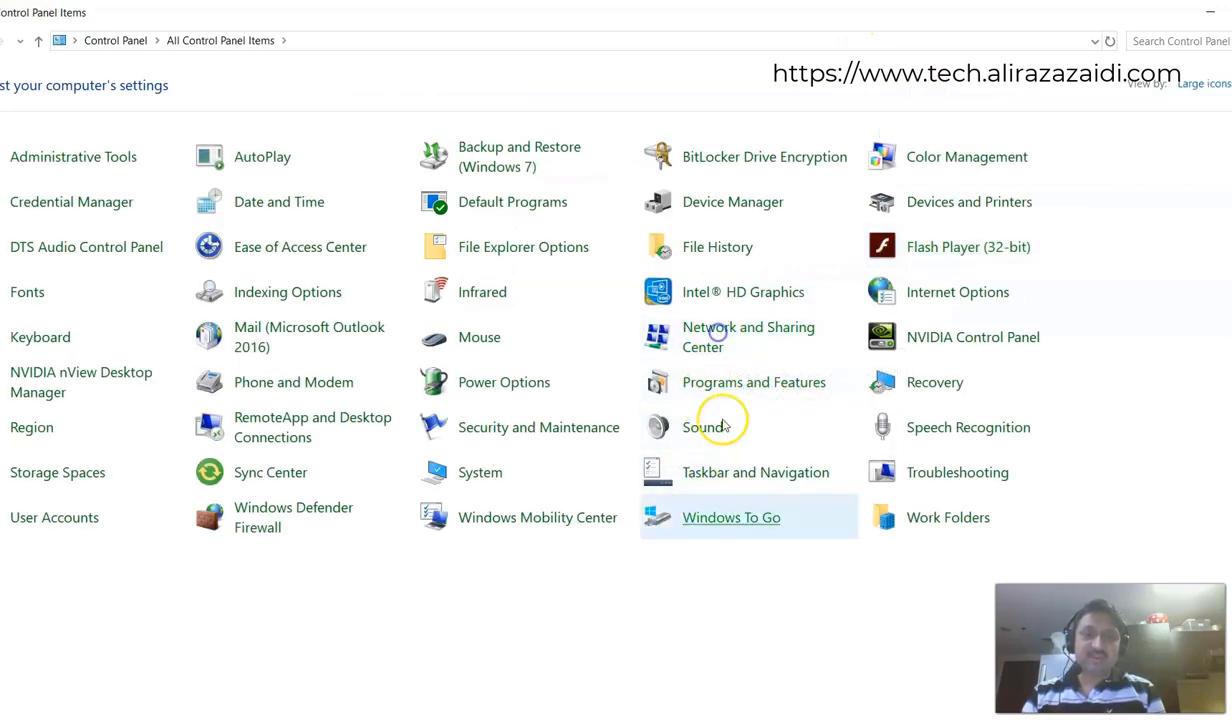
left_click(748, 336)
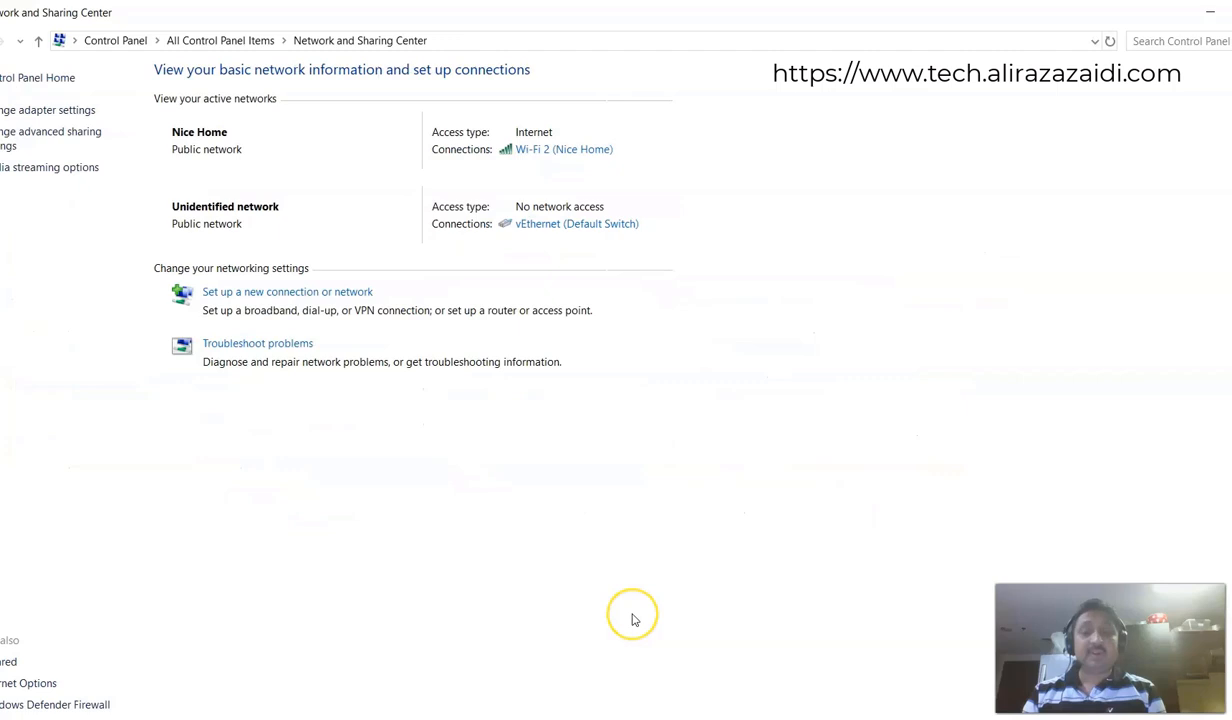
mouse_move(618, 400)
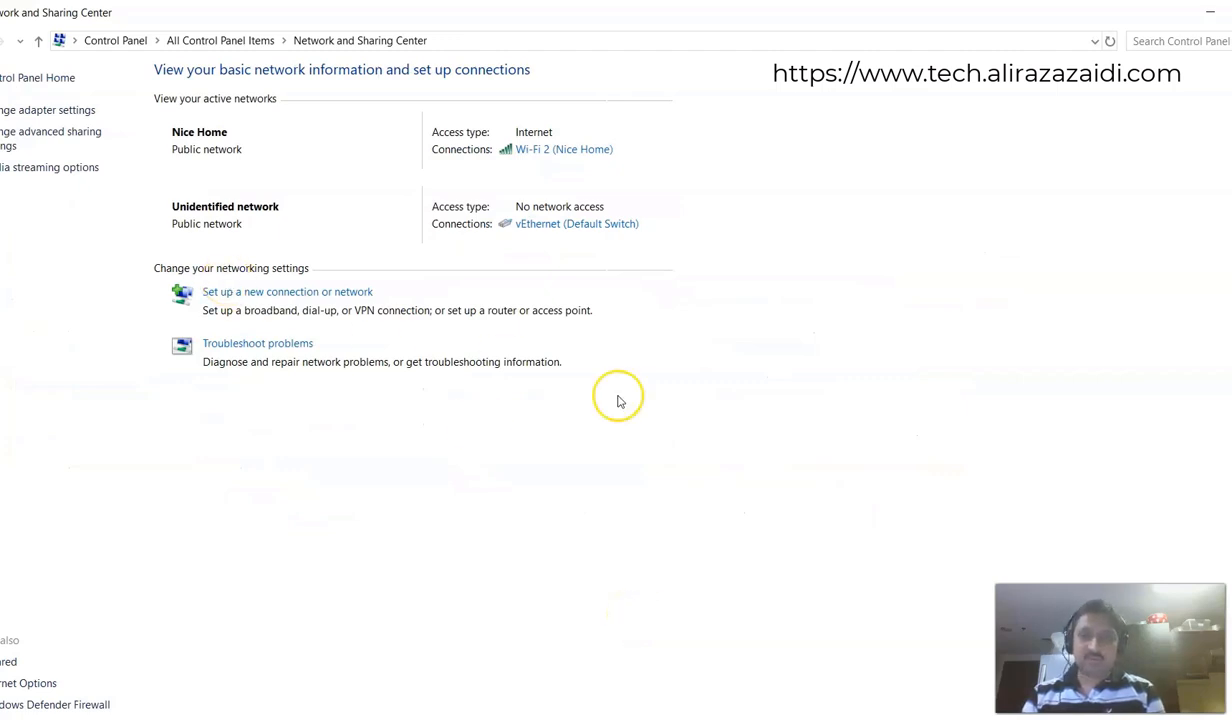
mouse_move(42, 68)
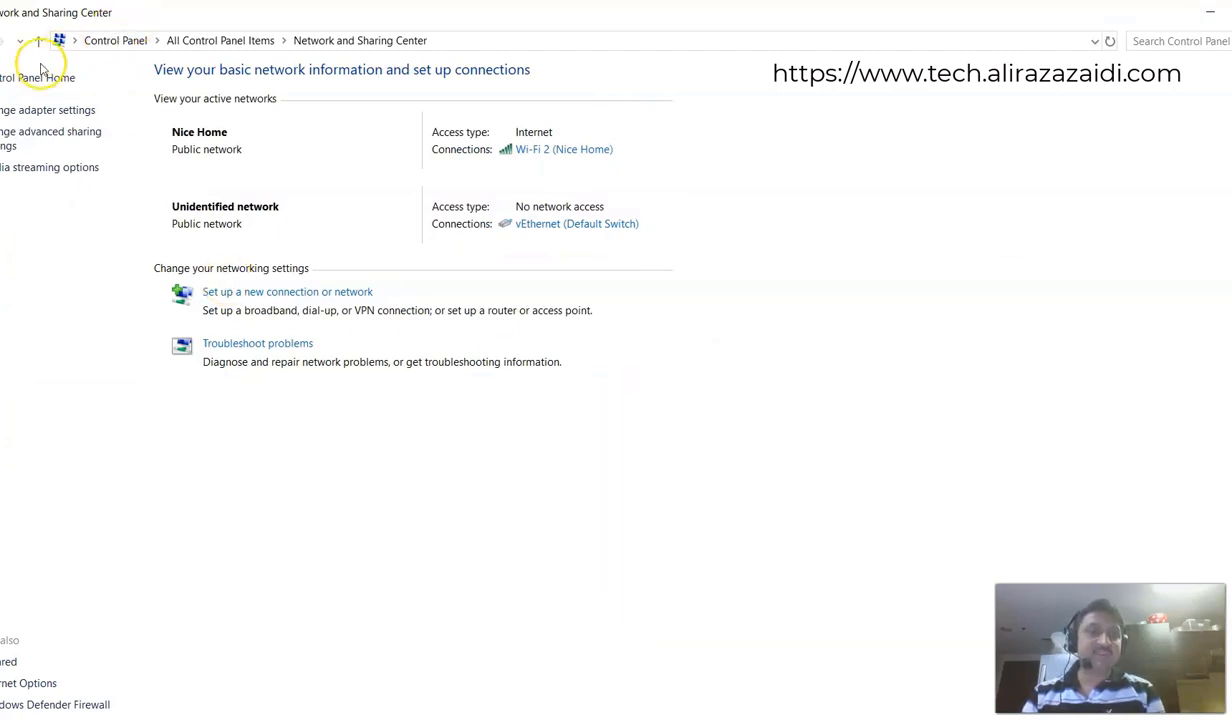
mouse_move(48, 110)
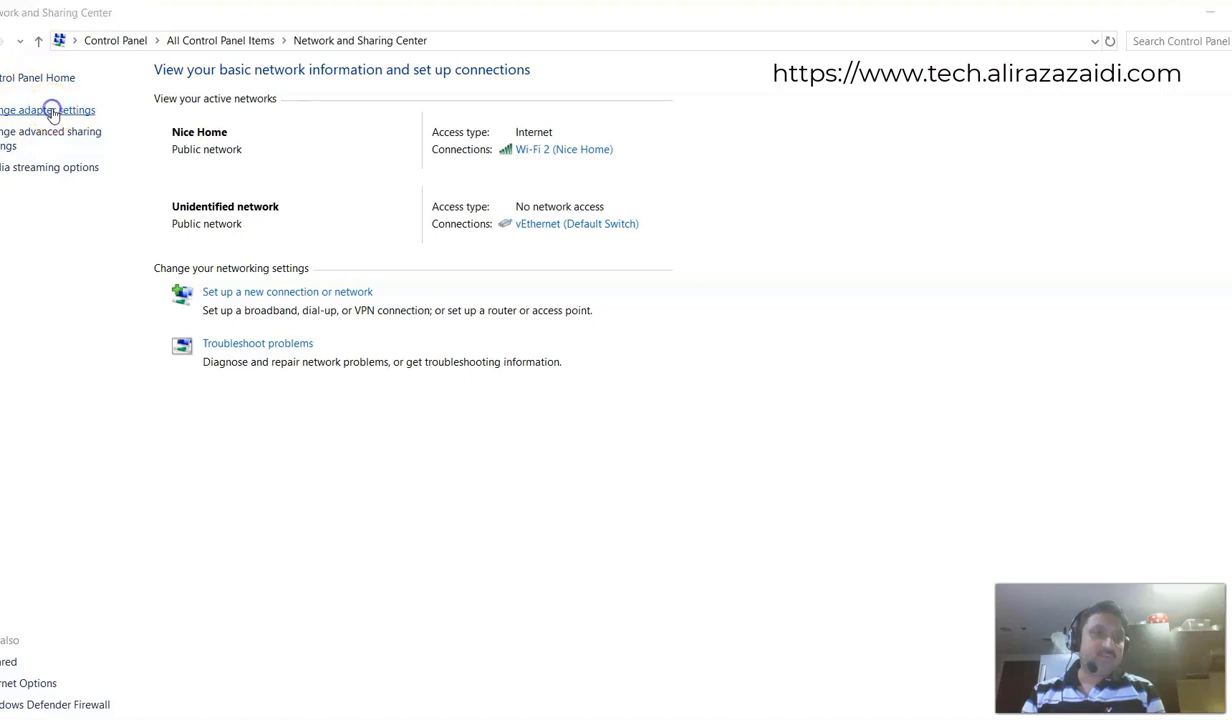
left_click(48, 110)
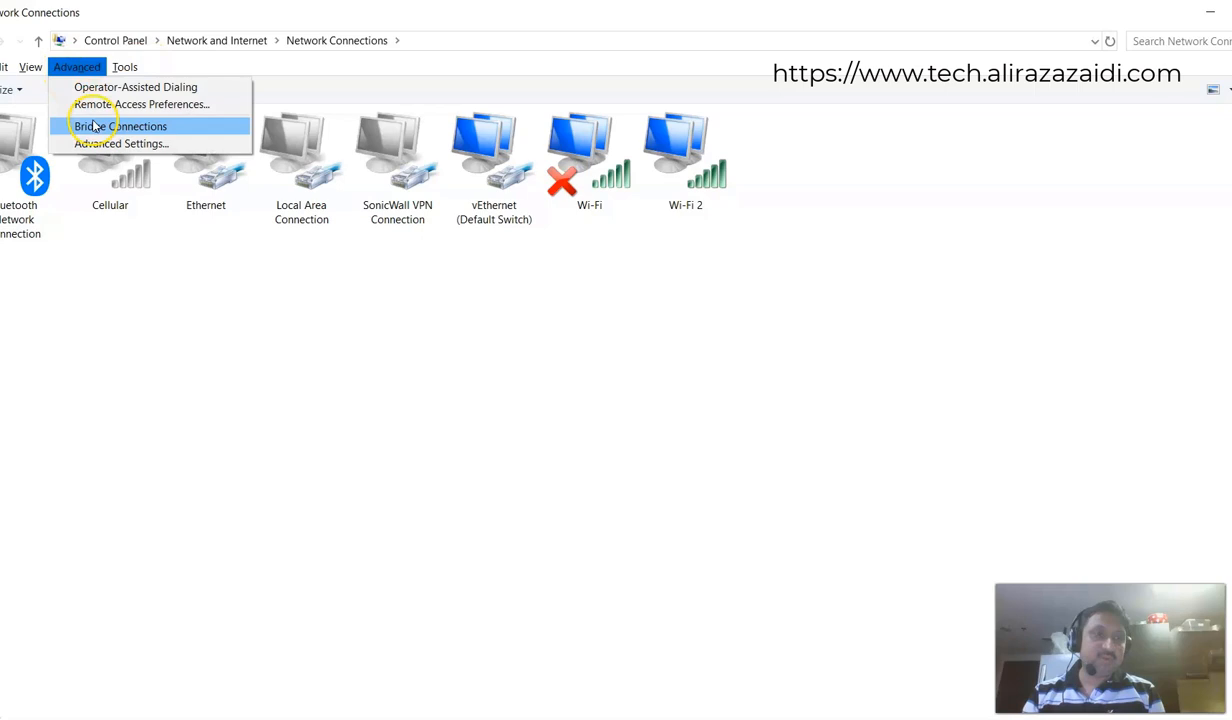
mouse_move(120, 144)
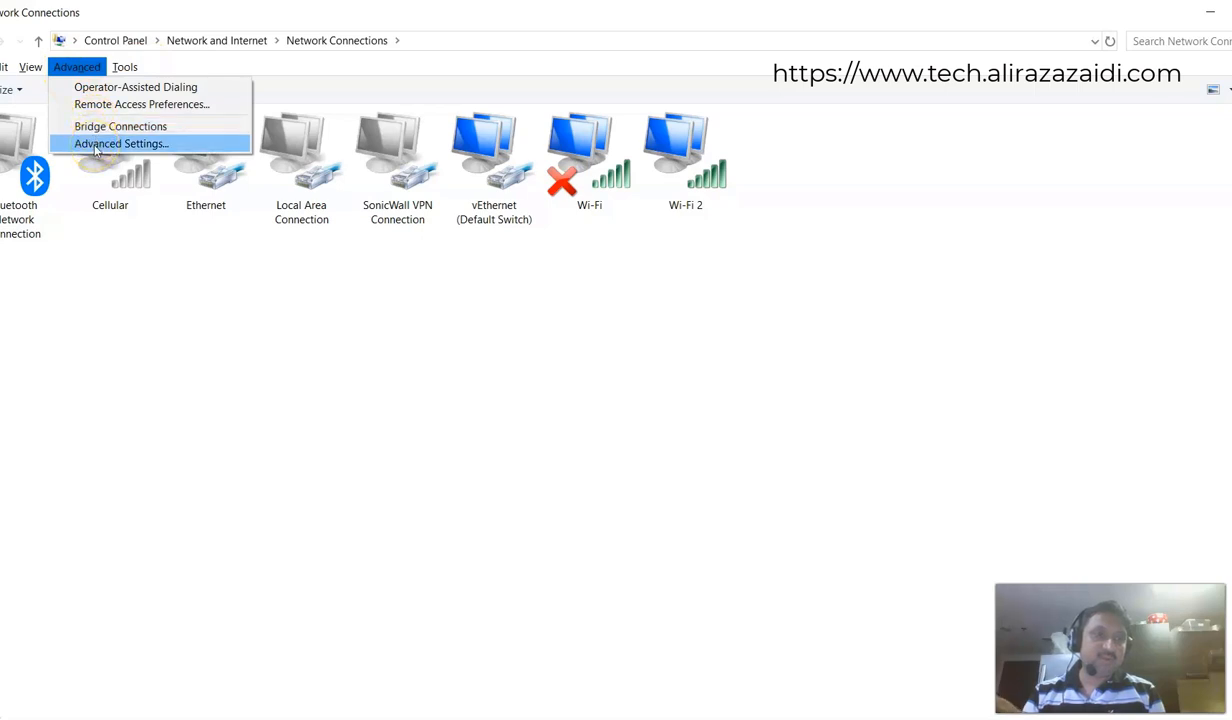
In Advanced Settings' provider order, move Web Client Network up to first place
left_click(120, 144)
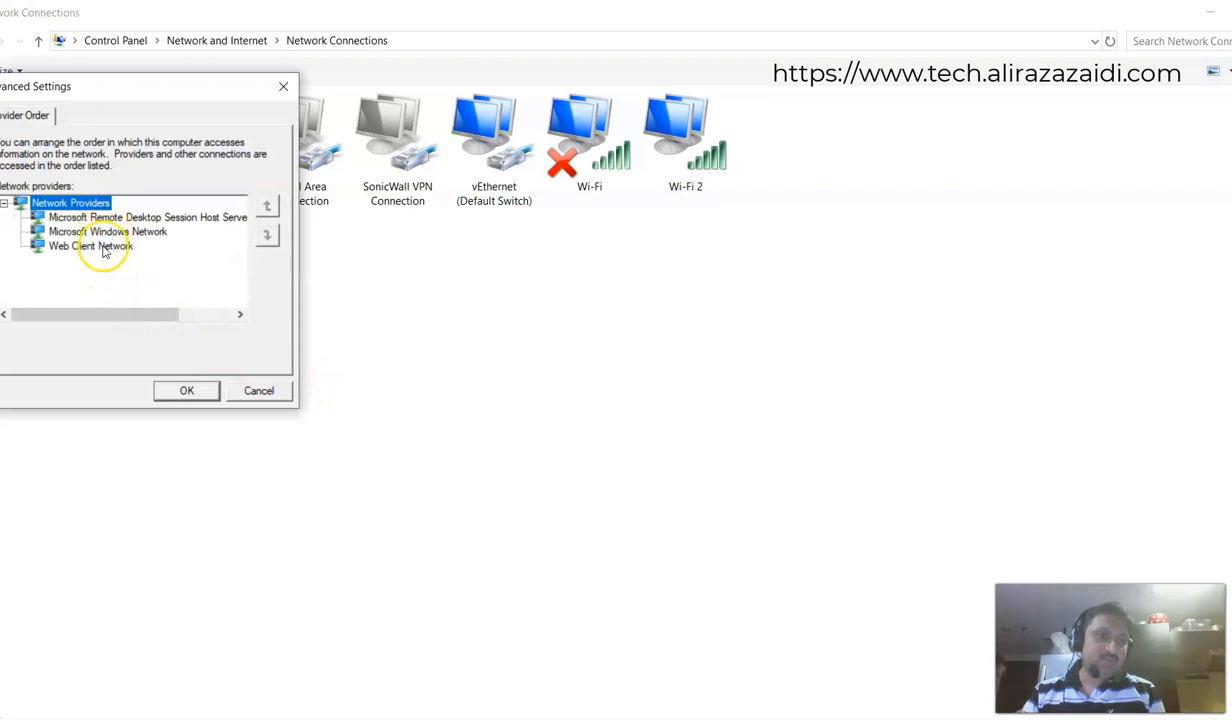
mouse_move(104, 262)
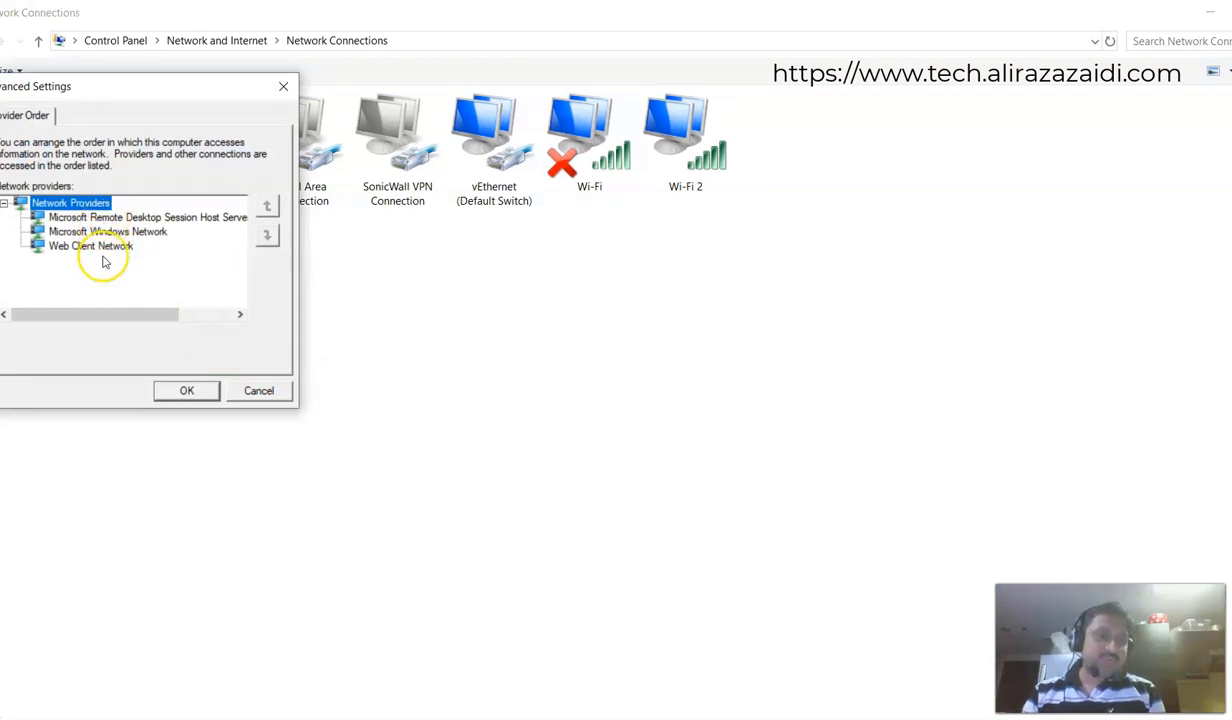
left_click(92, 246)
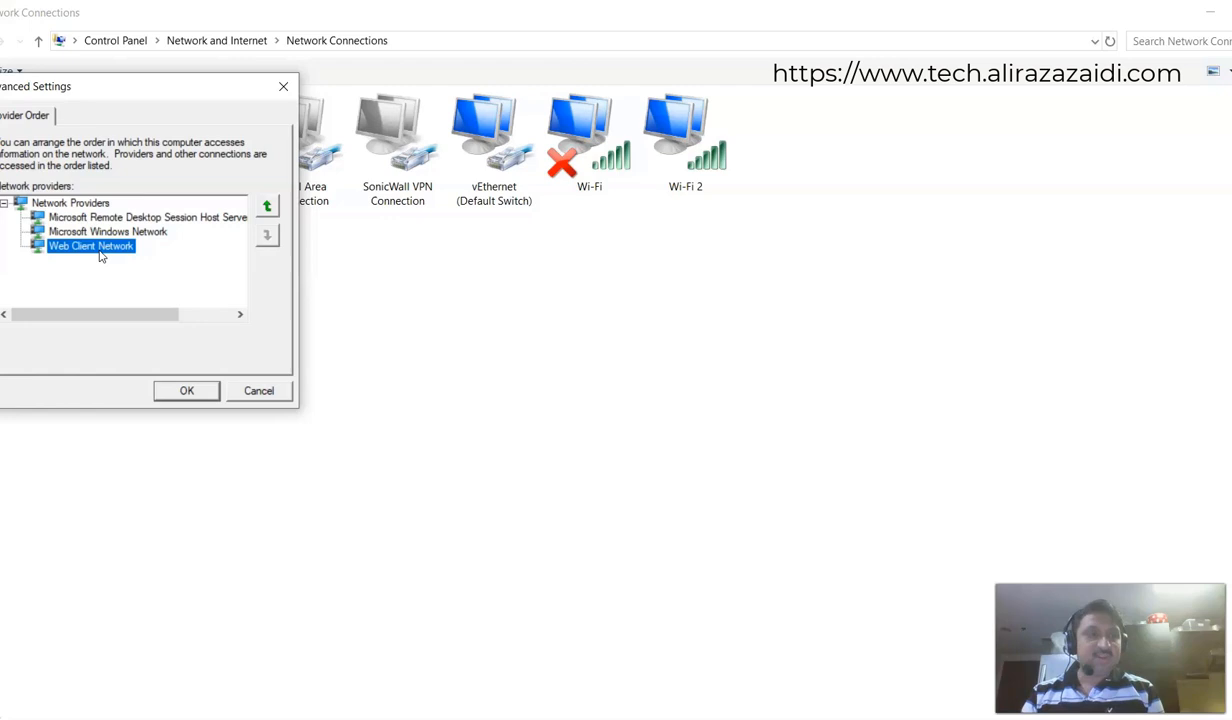
mouse_move(84, 258)
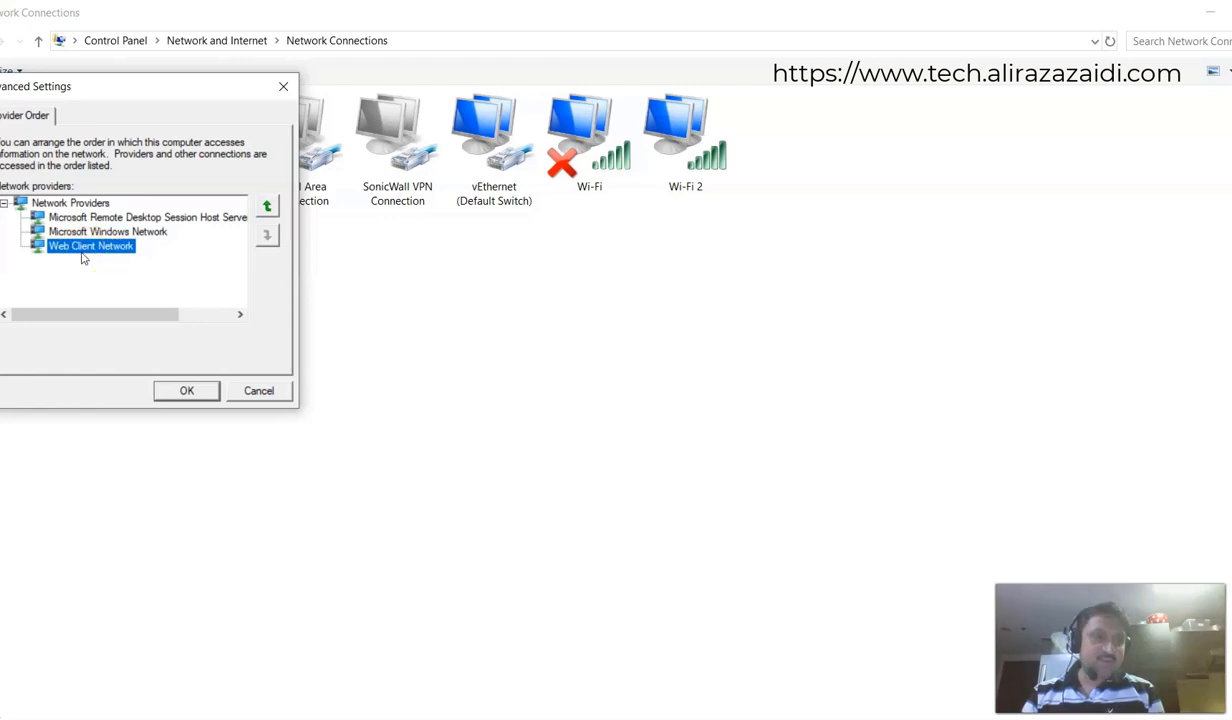
left_click(266, 206)
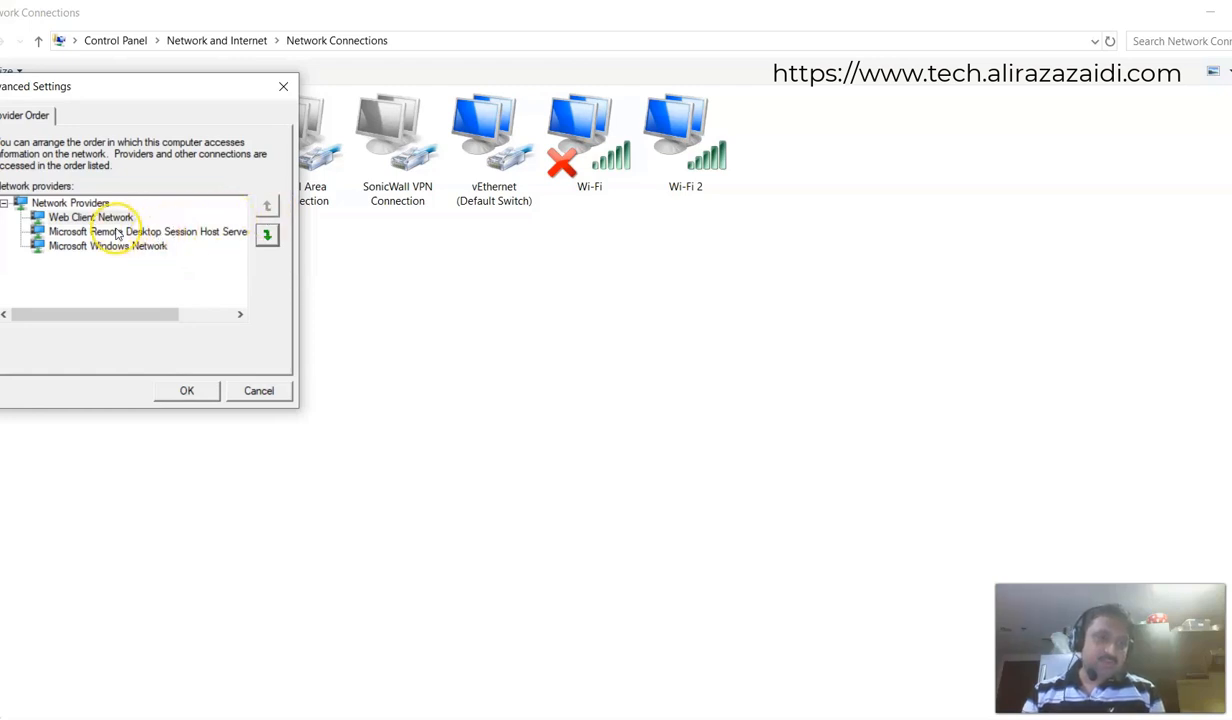
mouse_move(116, 256)
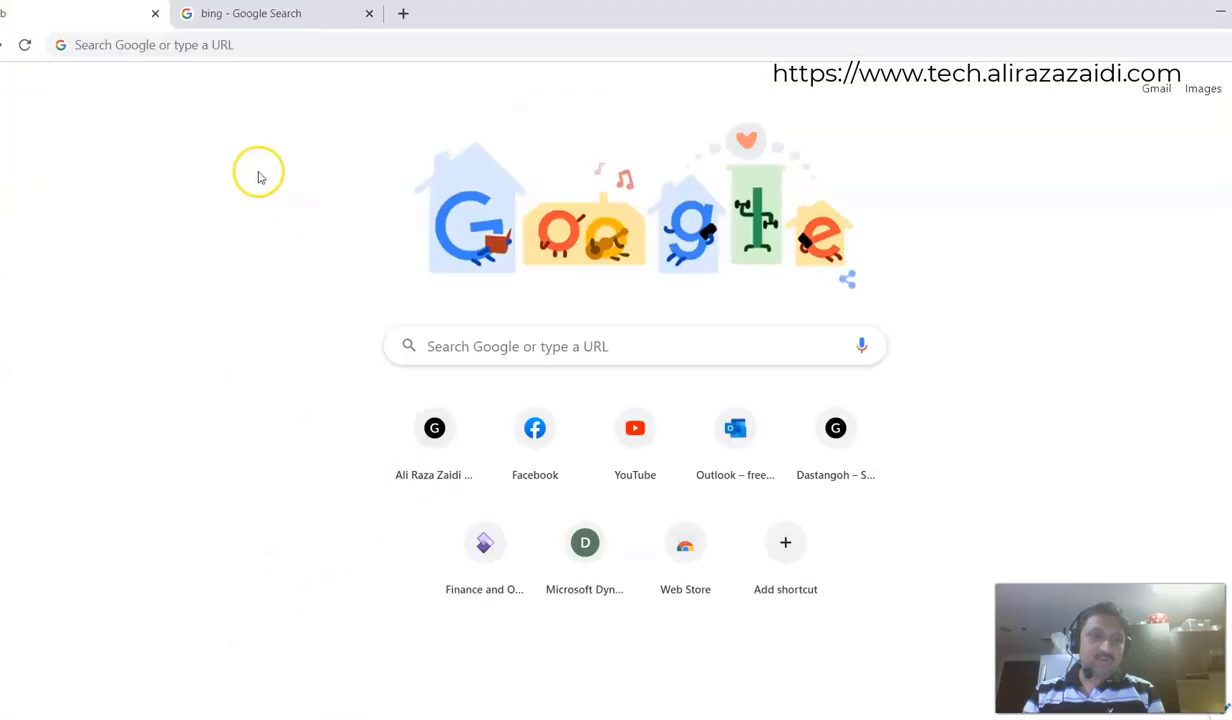
Load tech.alirazazaidi.com from the 'ali' autocomplete suggestion to test browsing speed
left_click(220, 44)
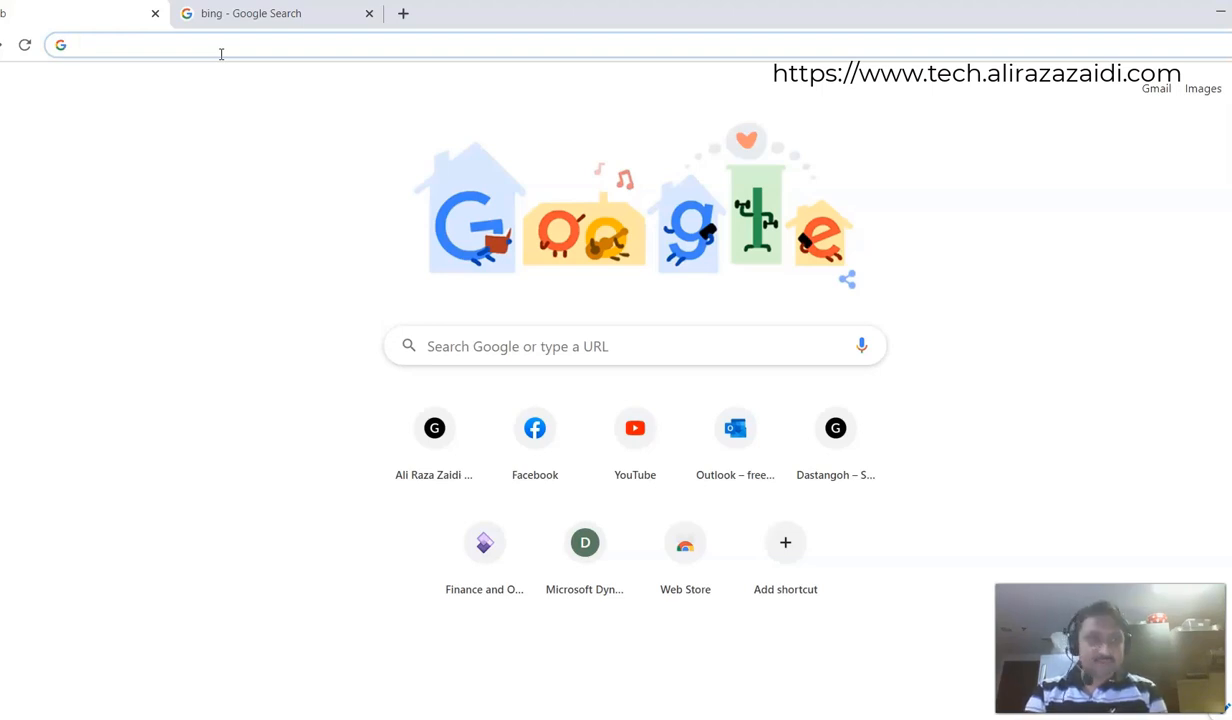
type("alirazazaidi.com")
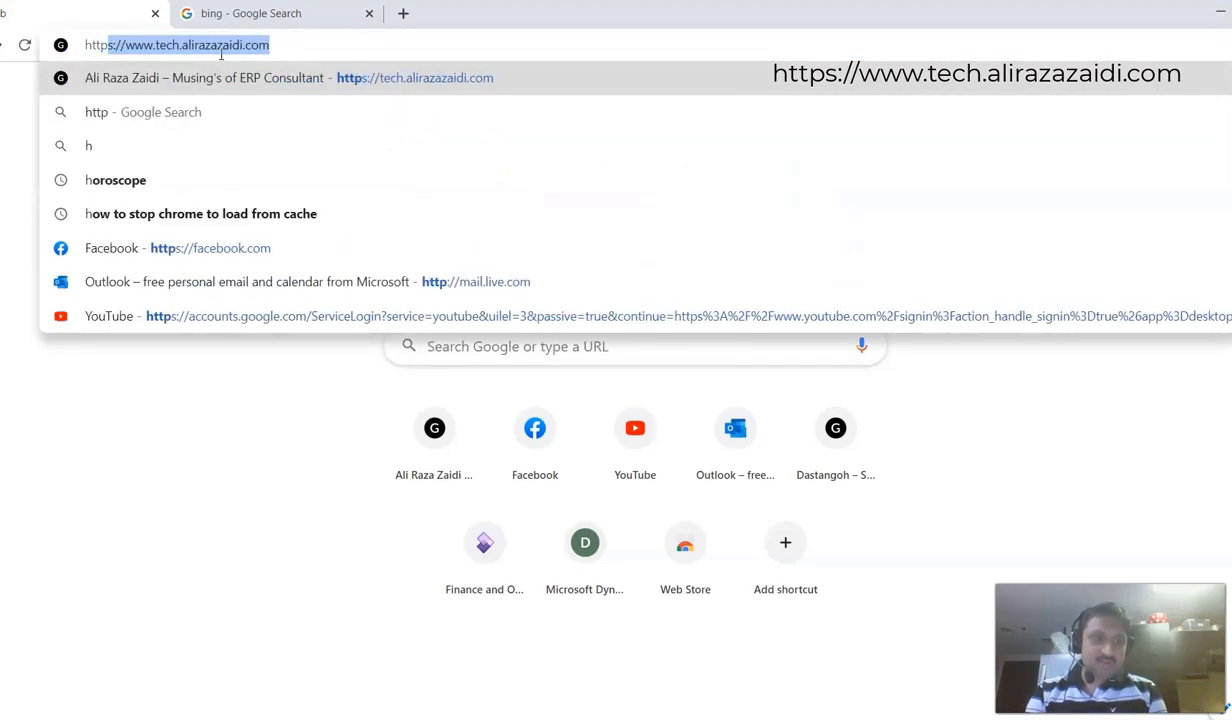
key("Return")
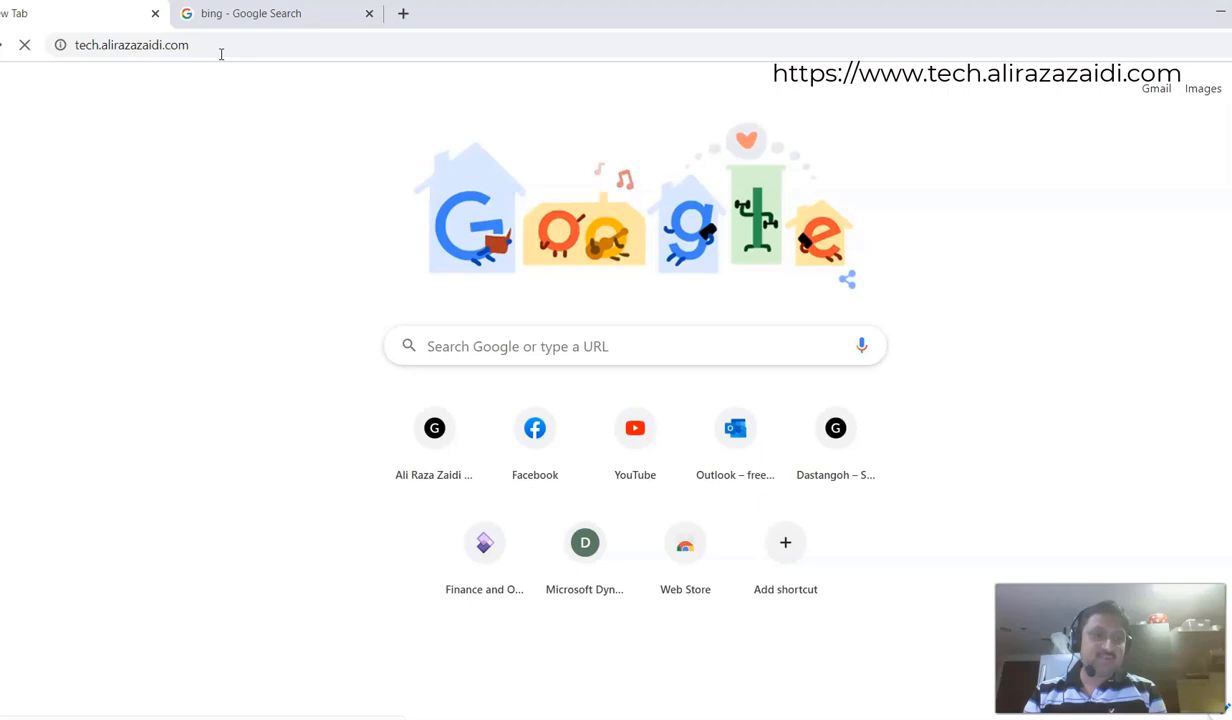
key("Return")
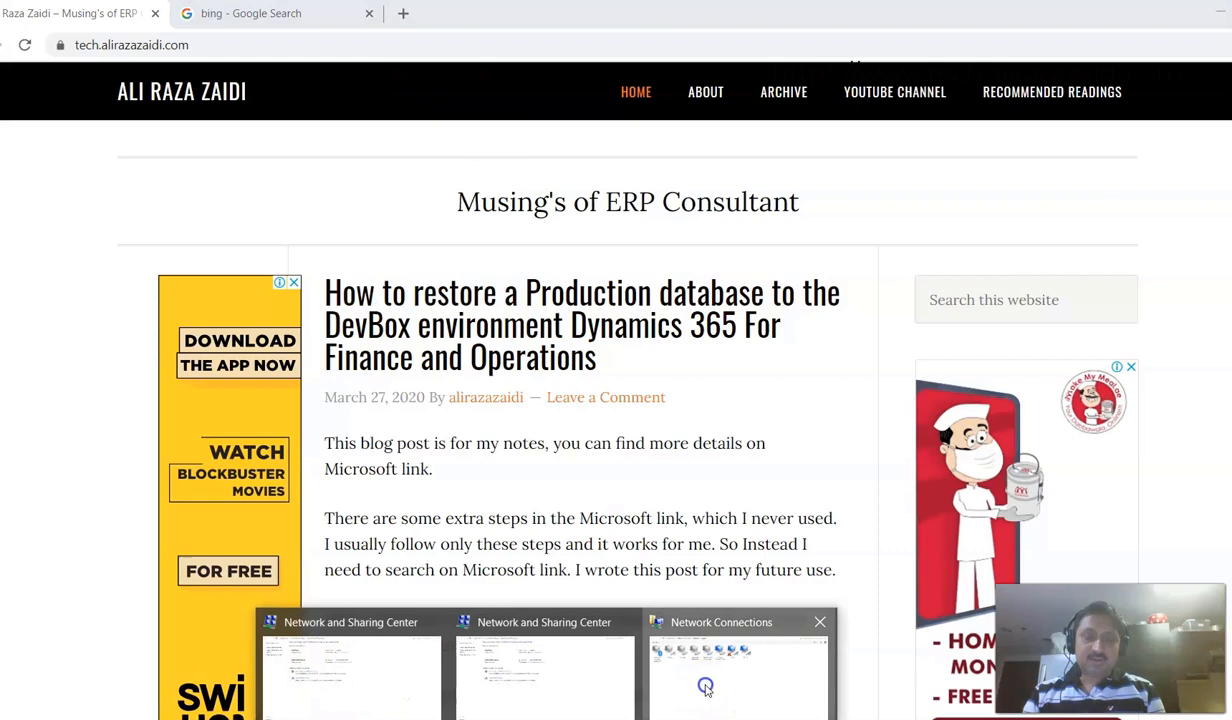
Return to Network Connections and reopen Advanced Settings, confirming Web Client Network is still first
left_click(738, 660)
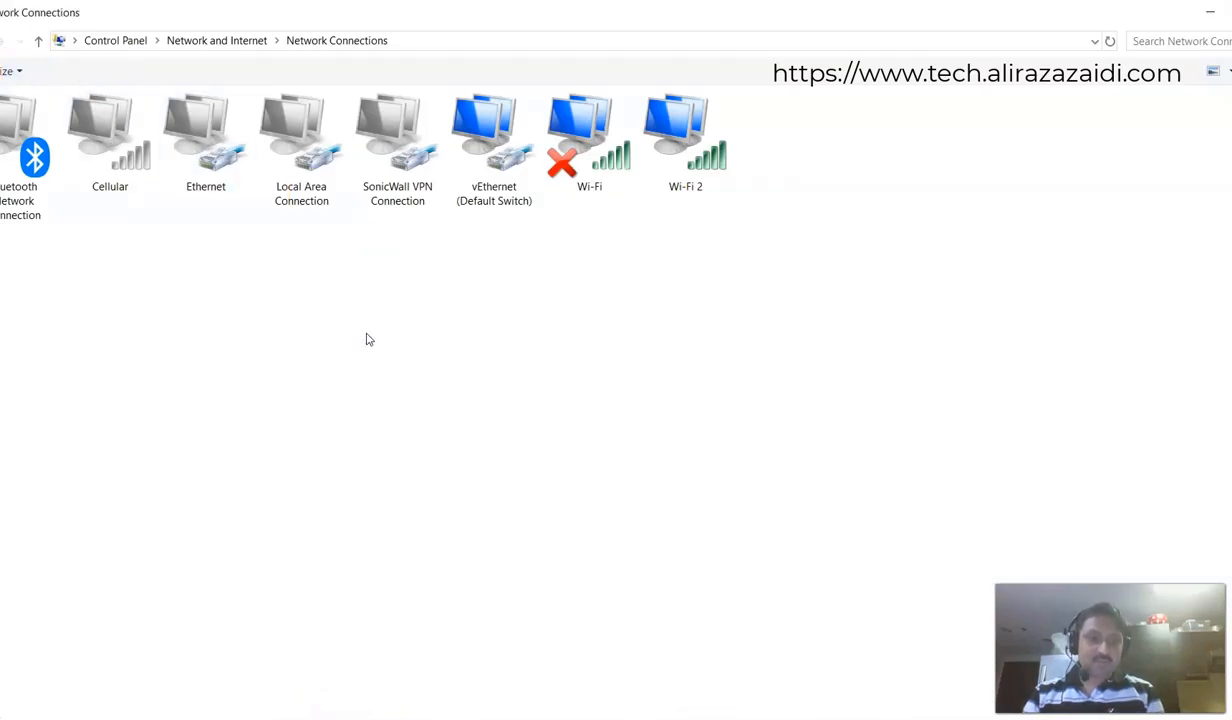
left_click(10, 66)
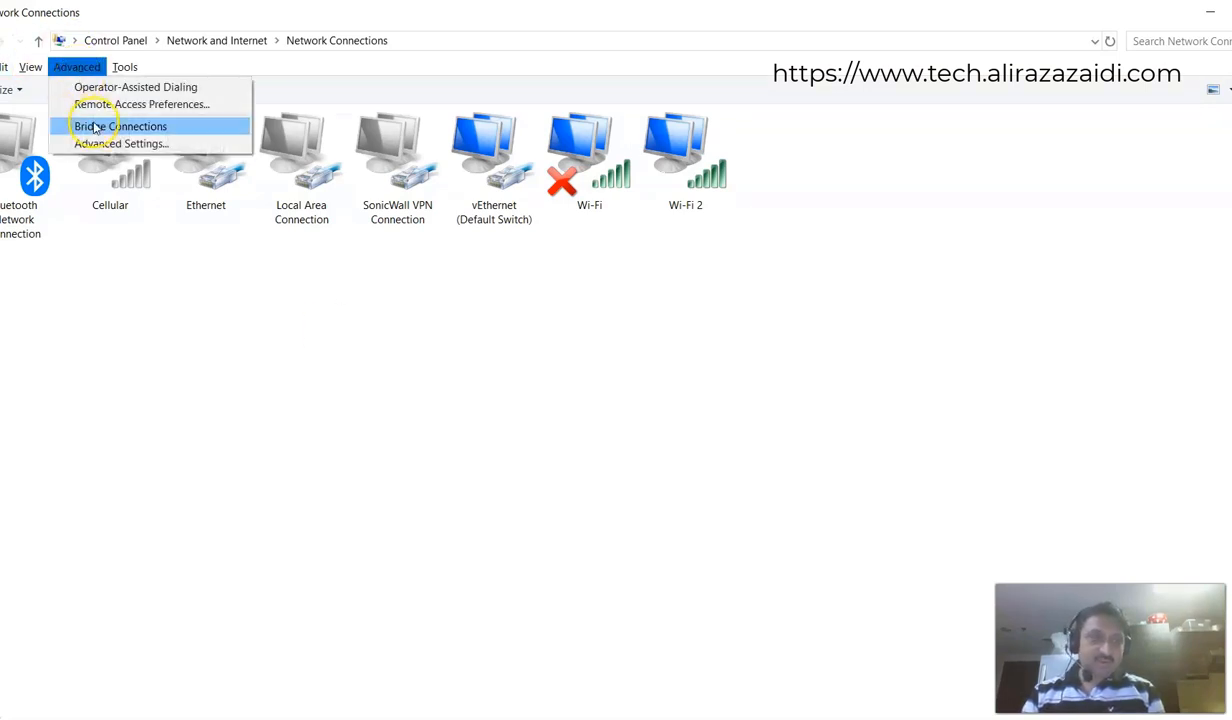
left_click(120, 144)
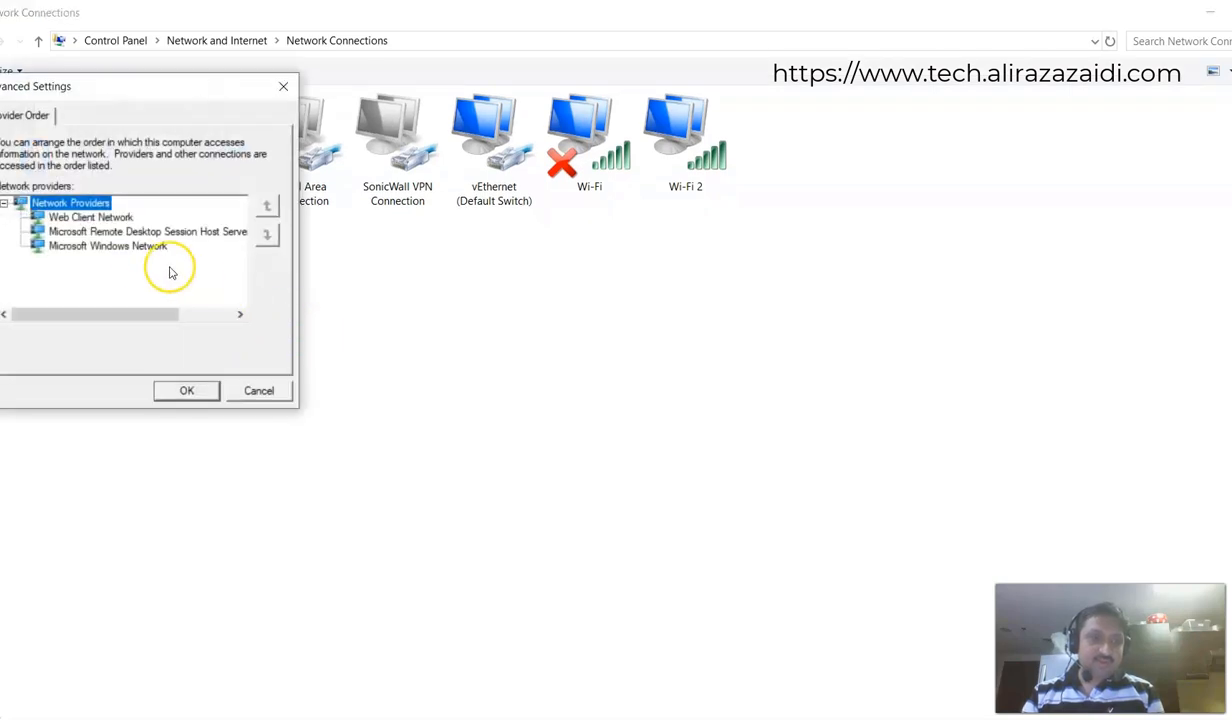
mouse_move(84, 224)
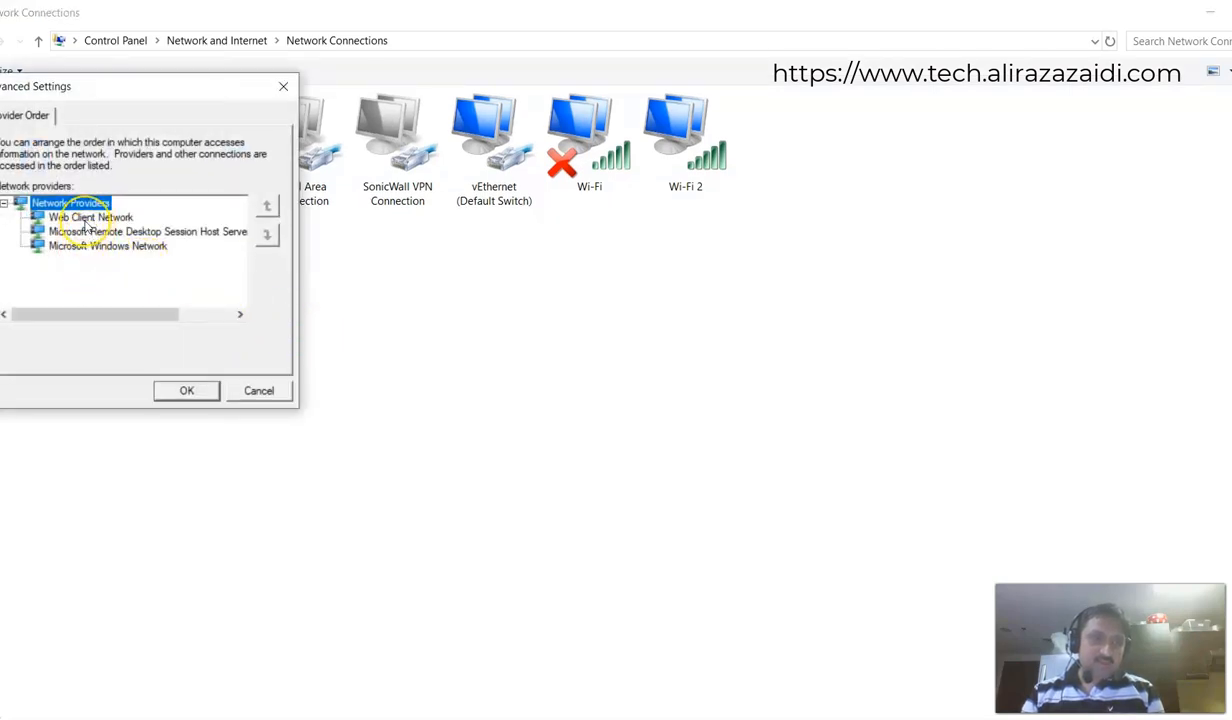